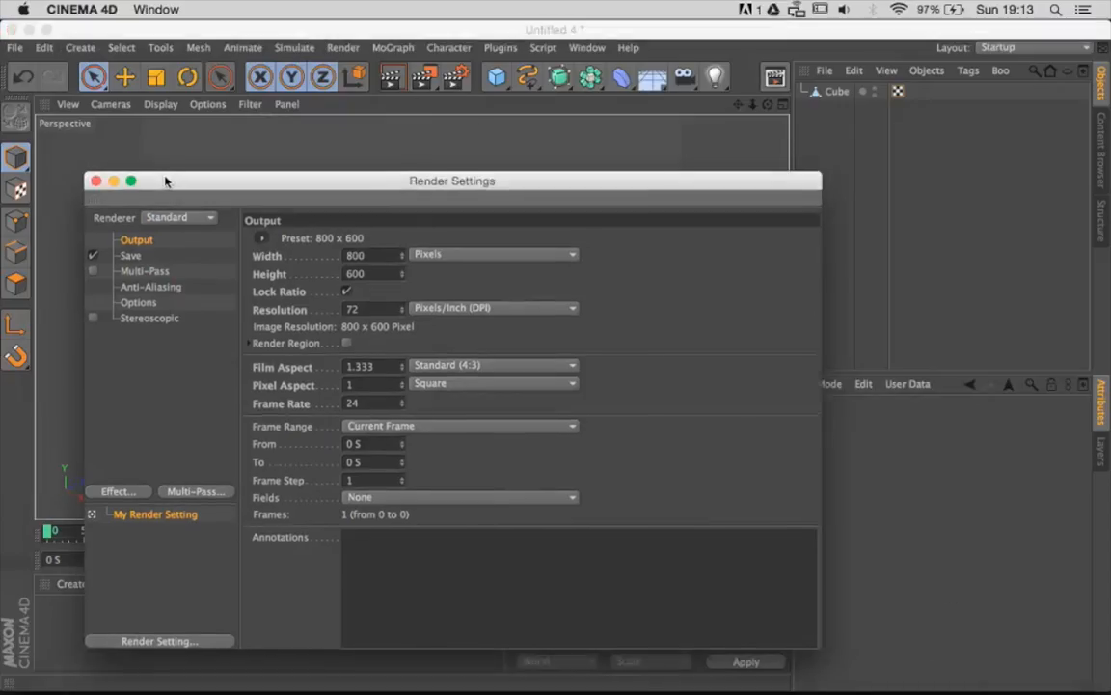
Step: Arrange the Render Settings window so the Output page is in view
drag(166, 181, 249, 413)
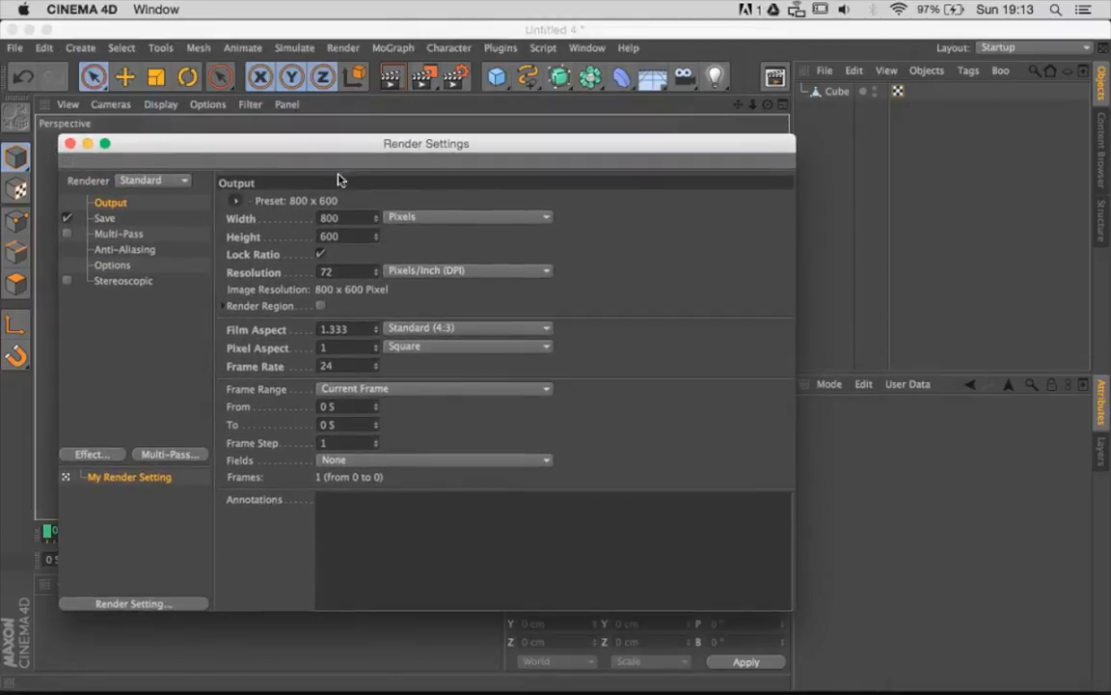
mouse_move(346, 267)
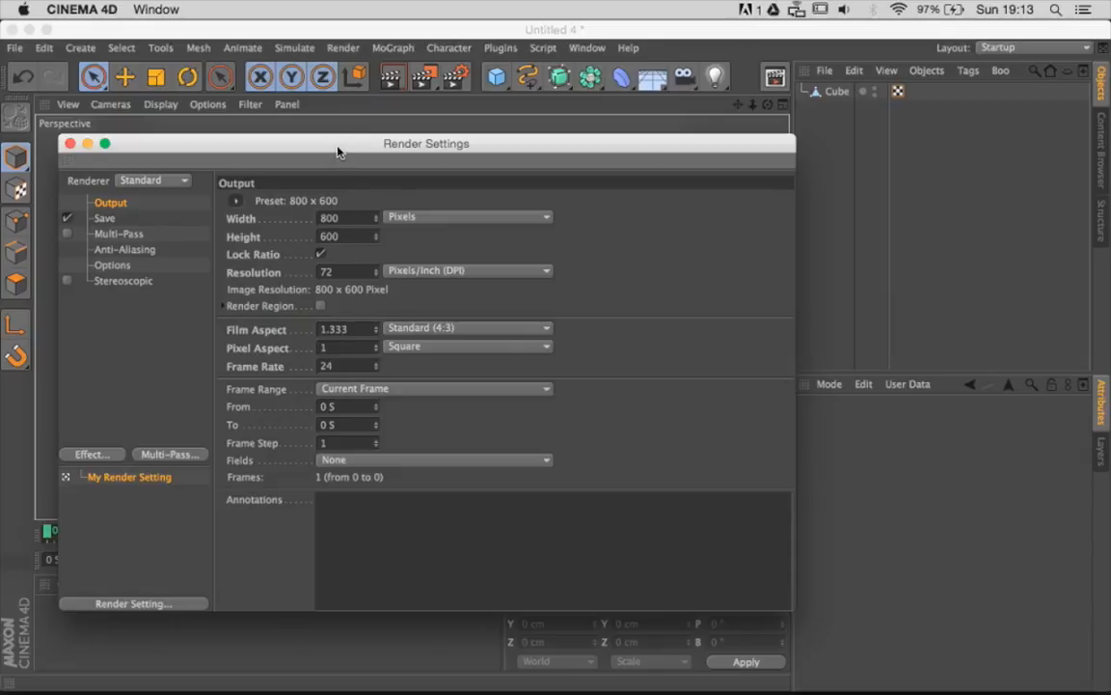
drag(338, 150, 366, 164)
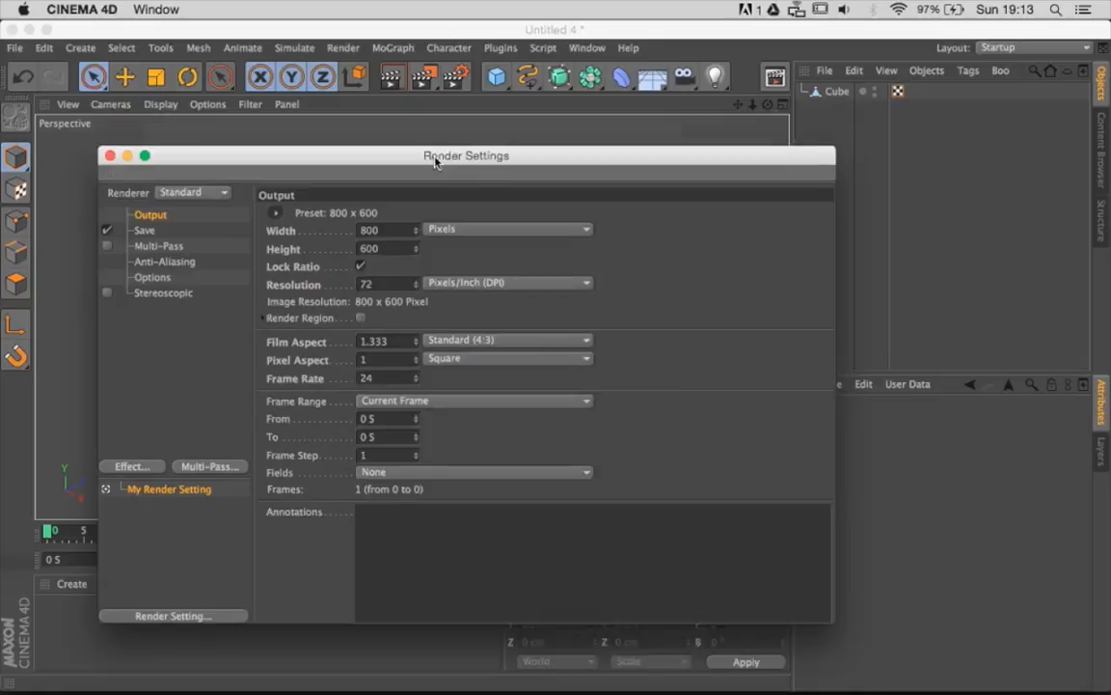
drag(467, 155, 459, 120)
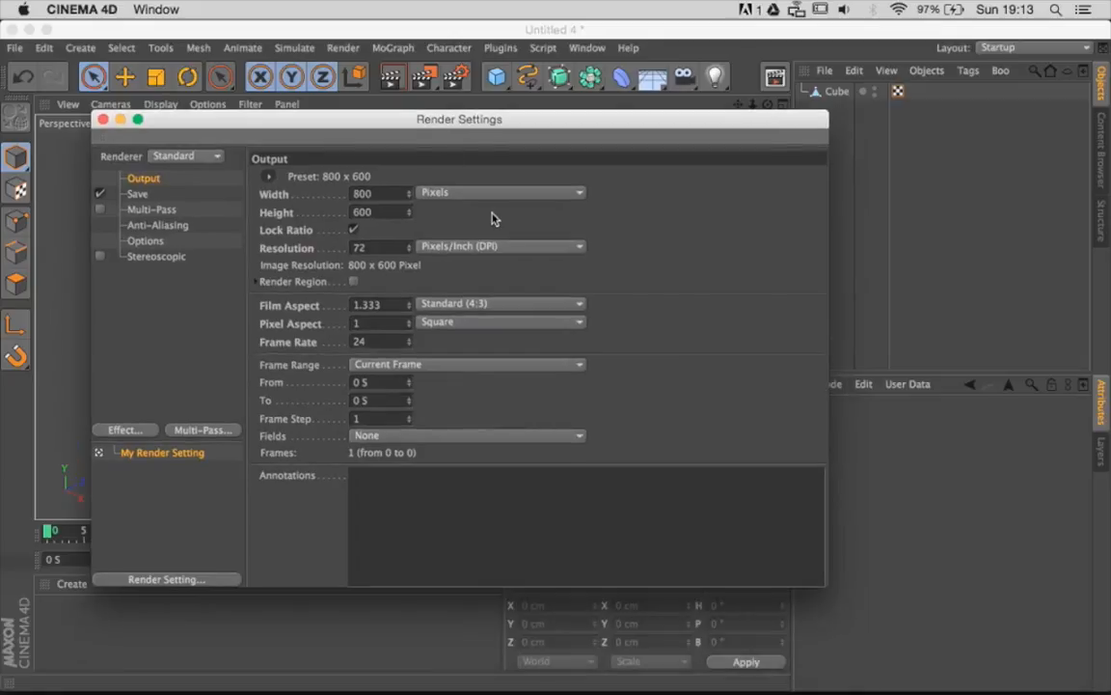
drag(459, 119, 579, 410)
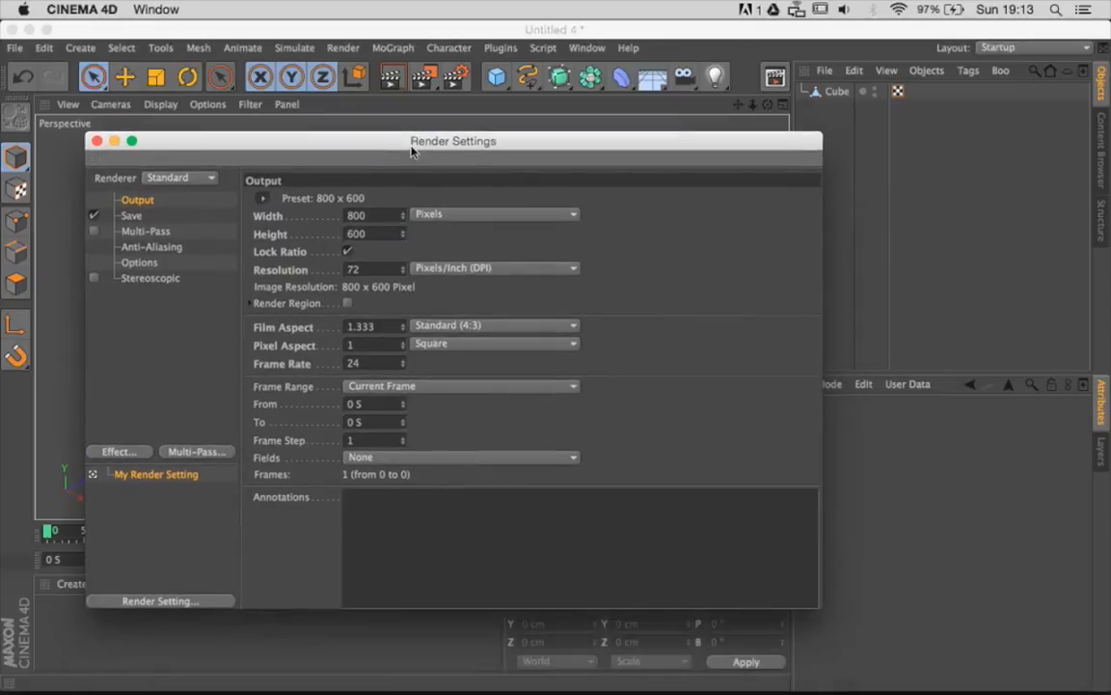
Step: Apply the Film/Video > HDTV 1080 24 preset for a 1920 x 1080 output
click(375, 236)
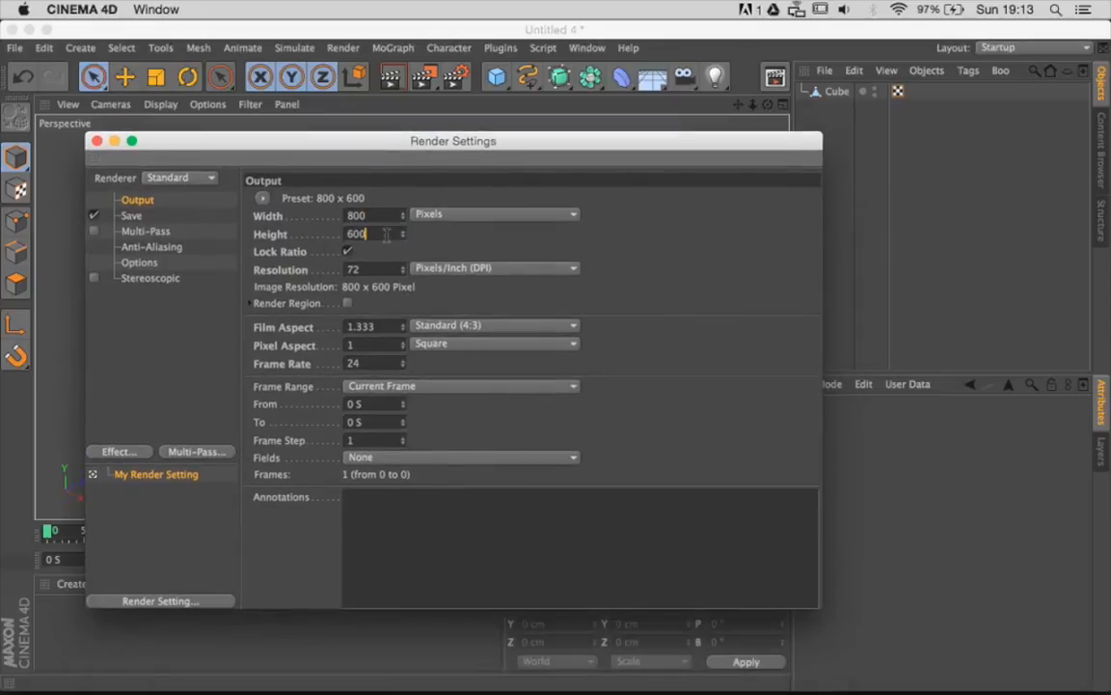
drag(453, 141, 478, 135)
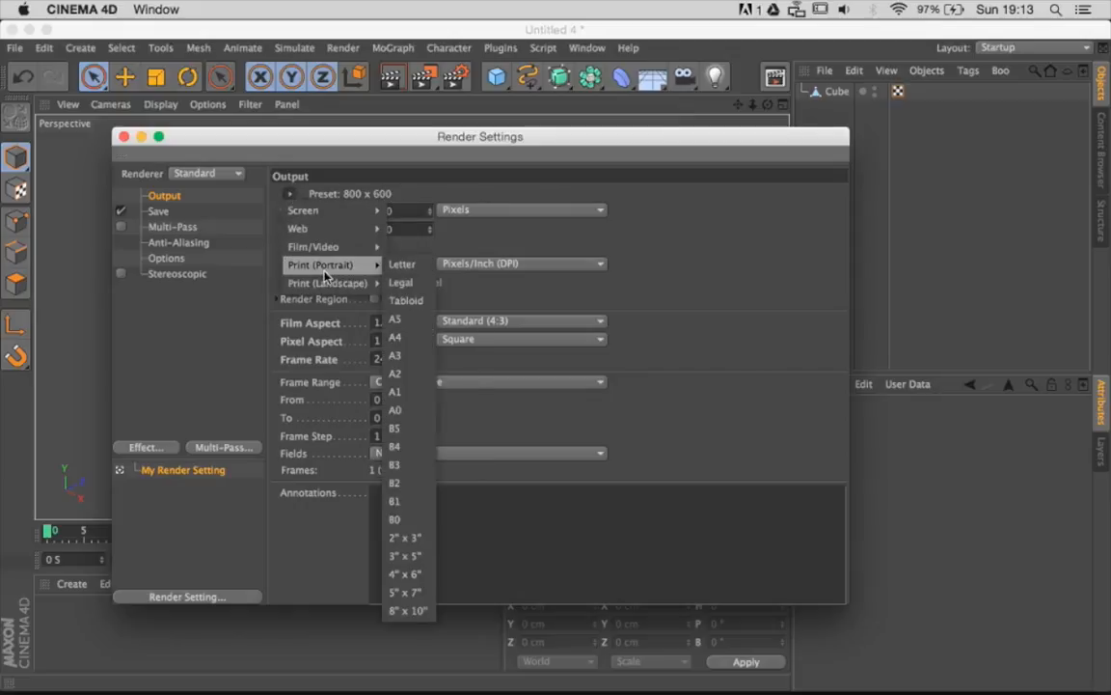
mouse_move(312, 247)
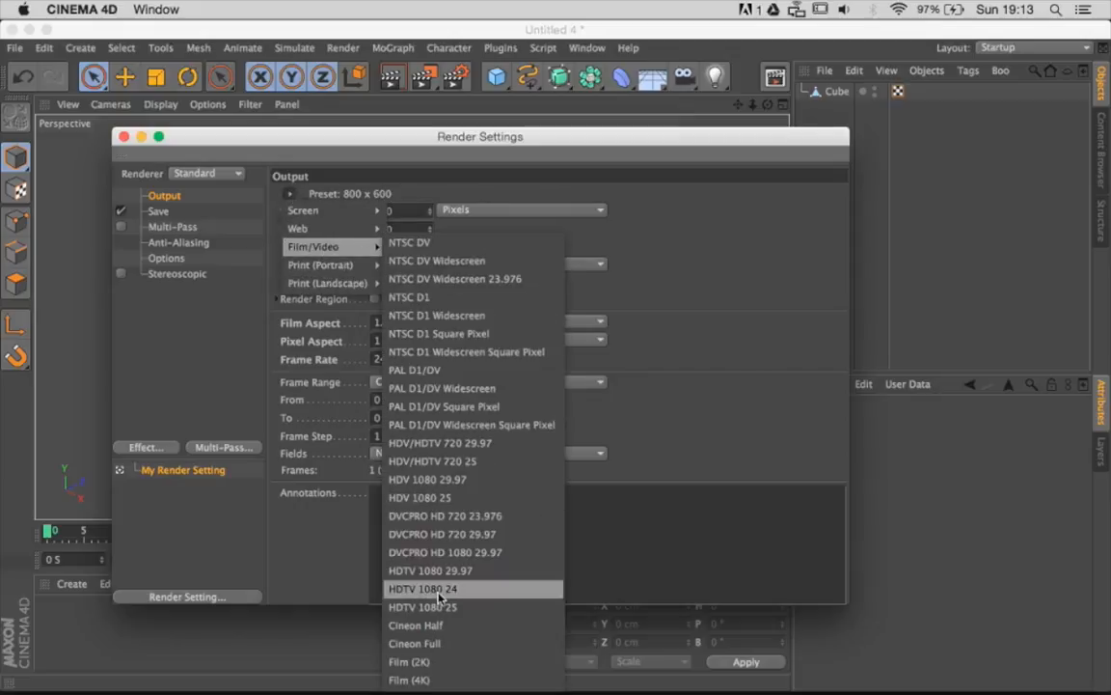
click(422, 589)
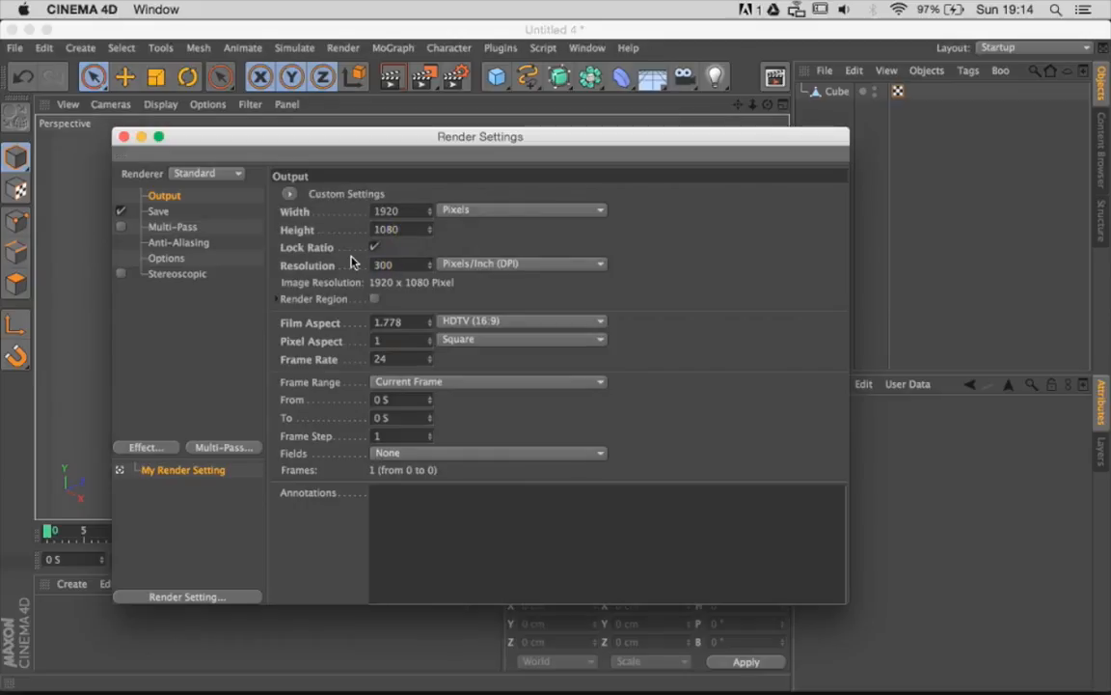
mouse_move(467, 87)
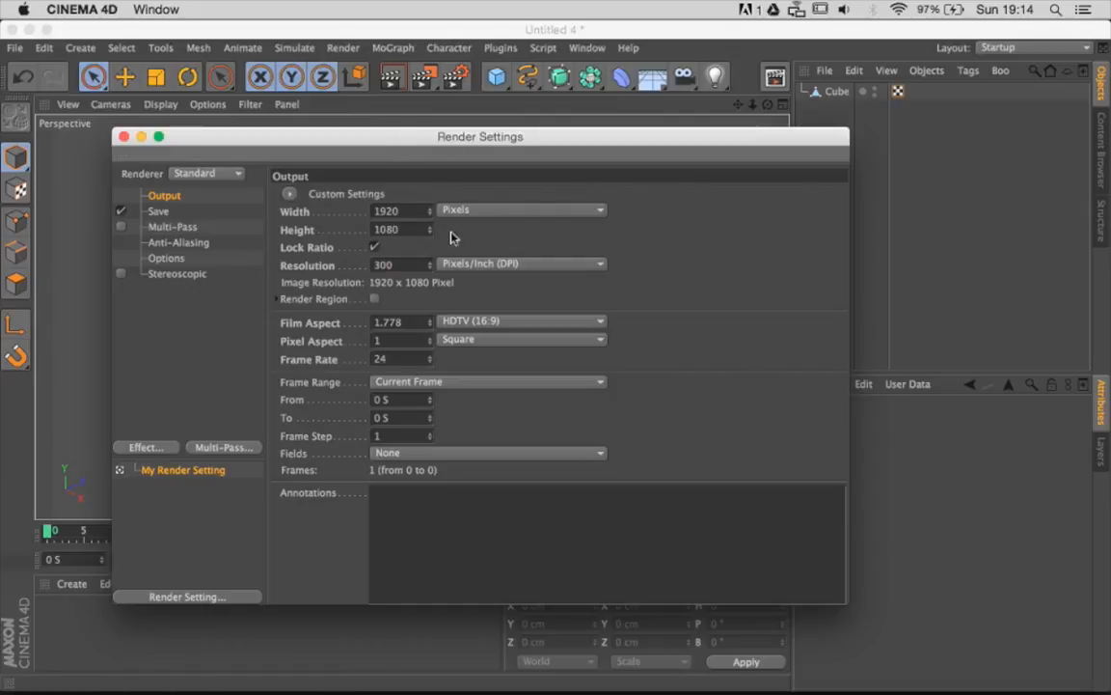
mouse_move(409, 143)
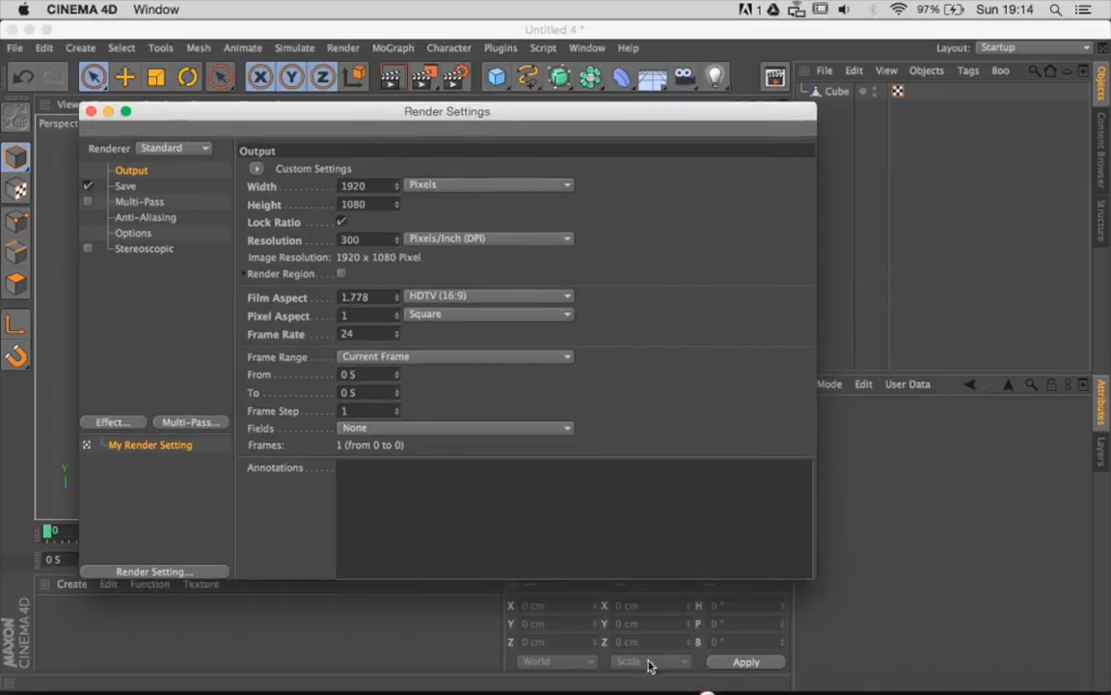
mouse_move(272, 676)
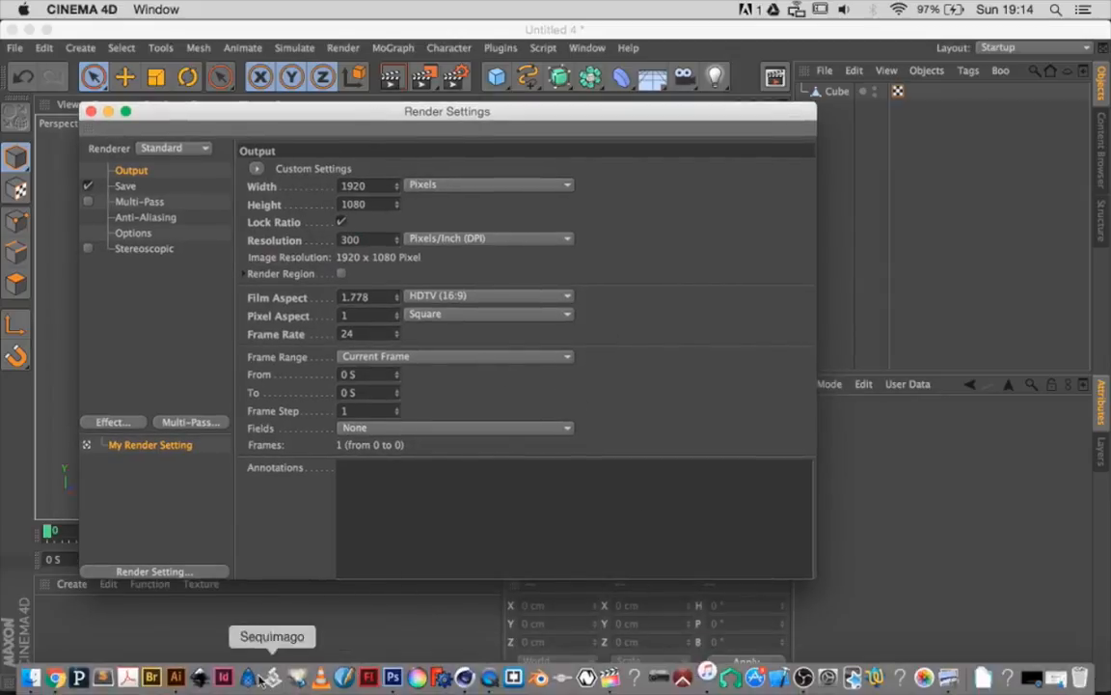
Step: Check the cube render's Image Size in Photoshop: 1920 x 1080 at 72 pixels/inch
click(249, 679)
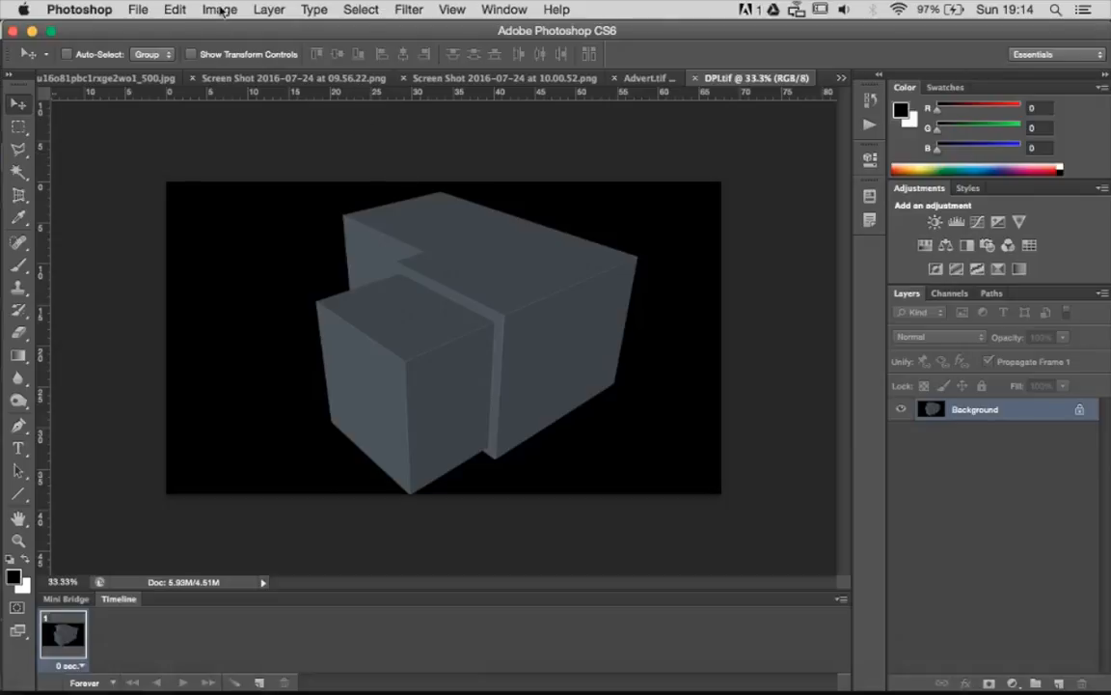
click(220, 10)
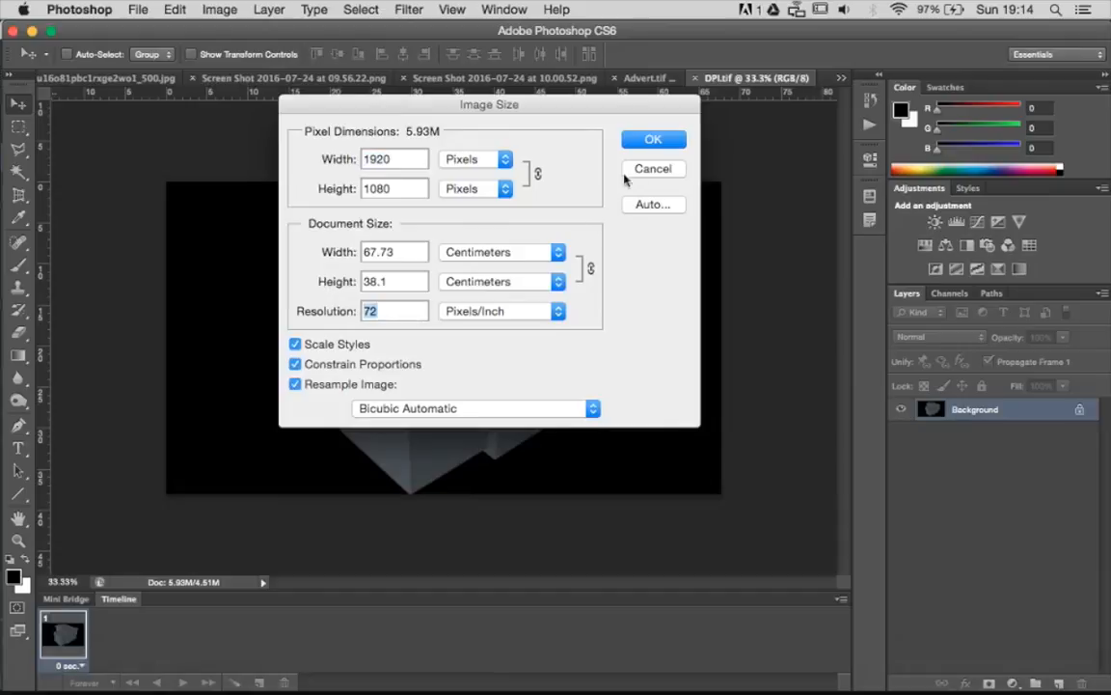
mouse_move(463, 676)
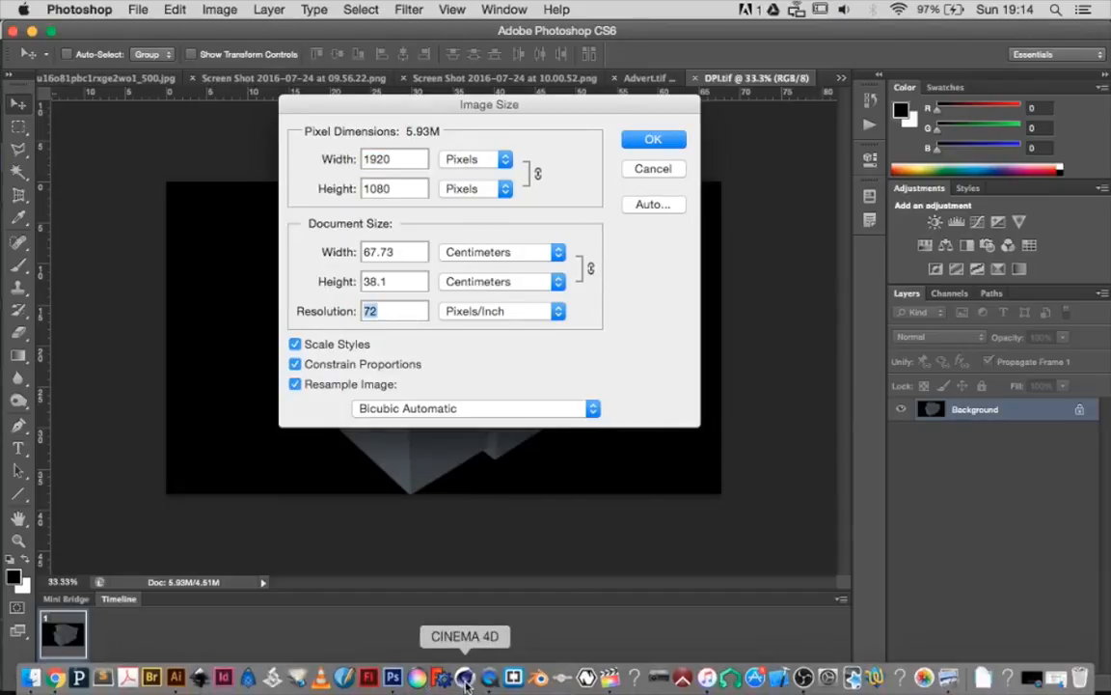
click(465, 676)
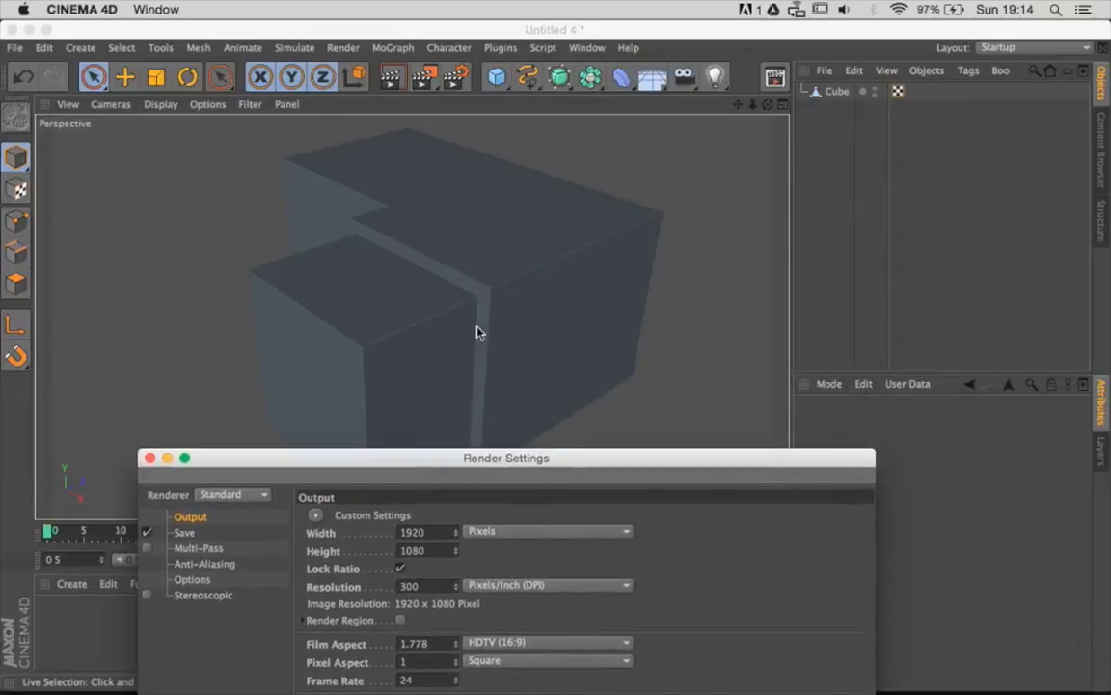
mouse_move(550, 463)
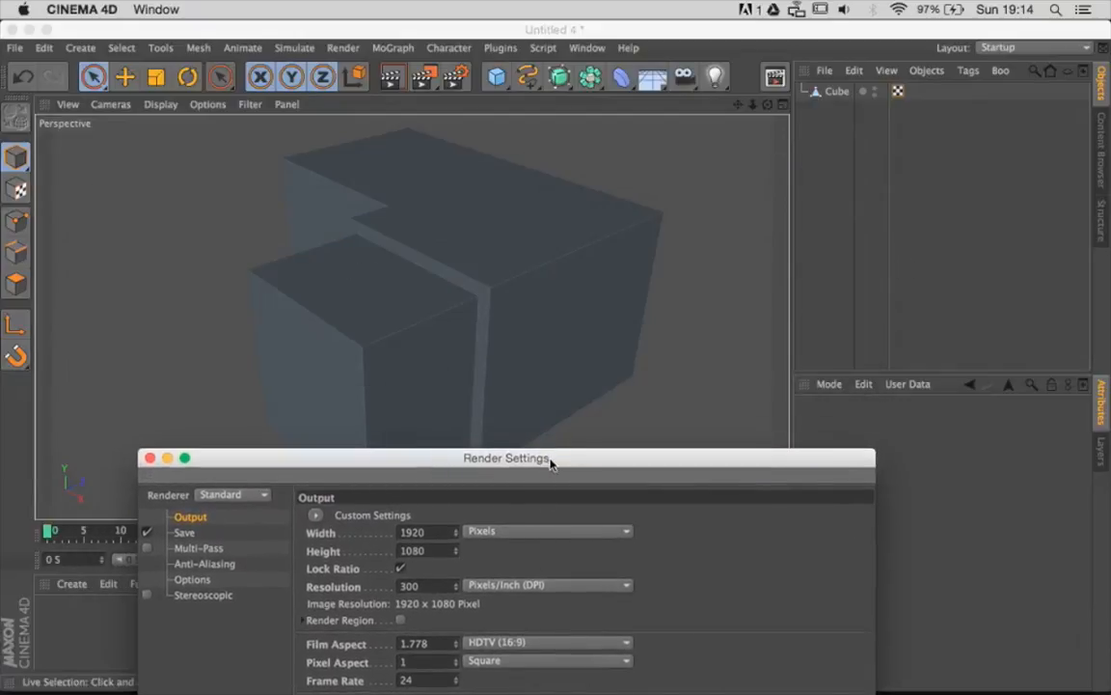
Step: Keep HDTV 1080 at 300 pixels/inch and review the Width unit choices
drag(505, 457, 478, 266)
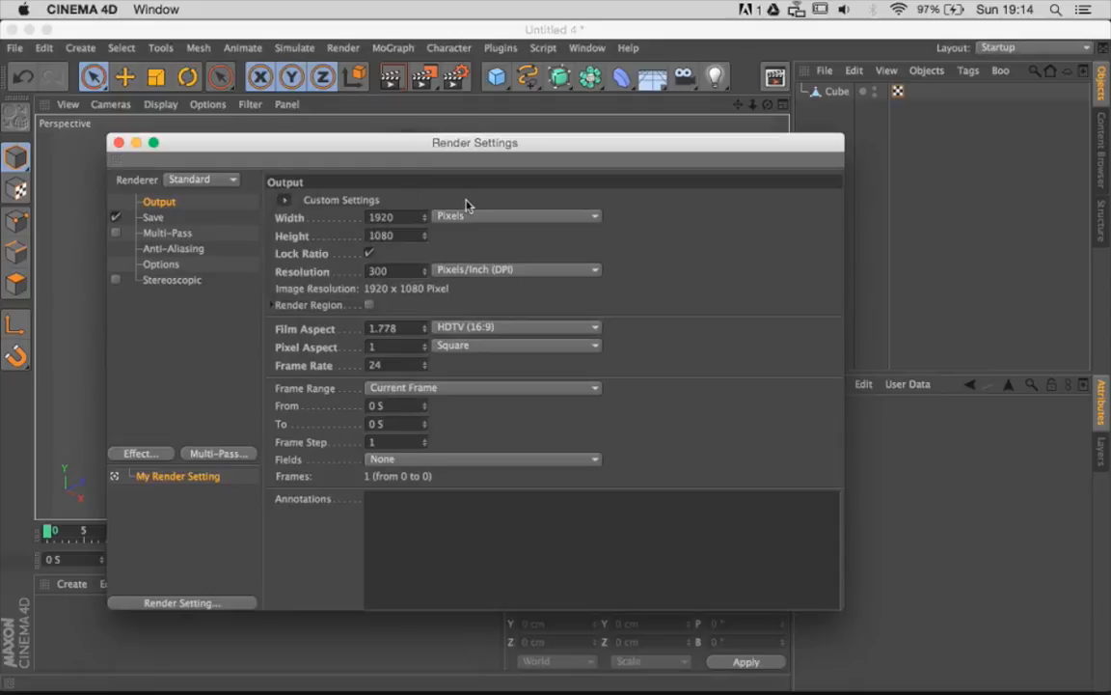
text(900)
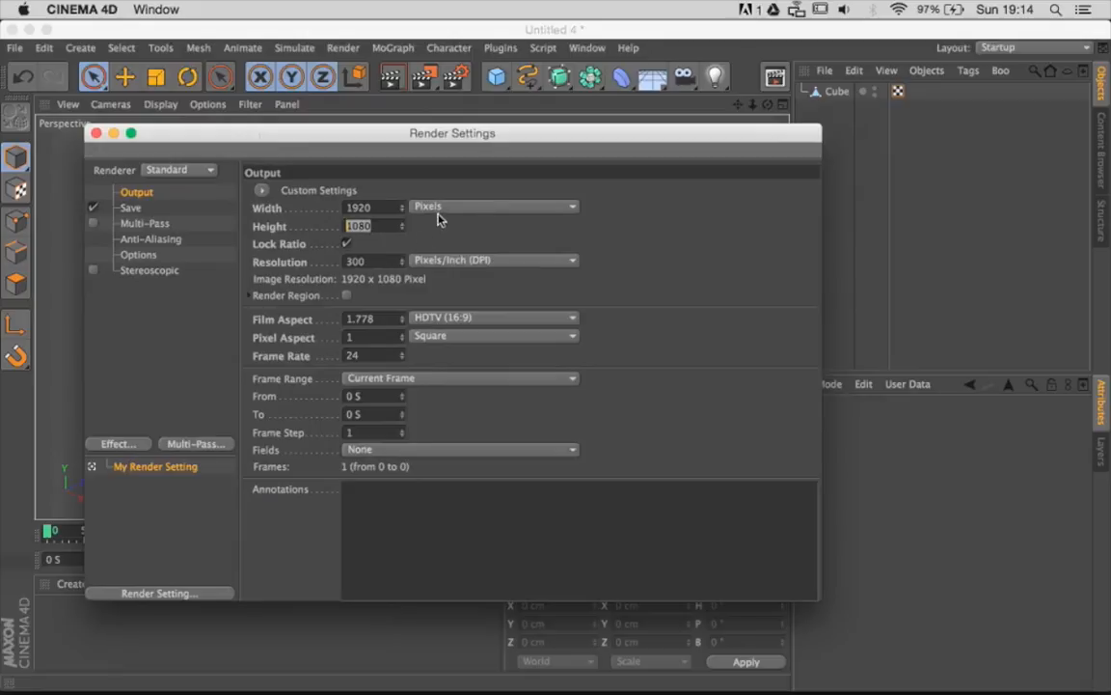
click(494, 206)
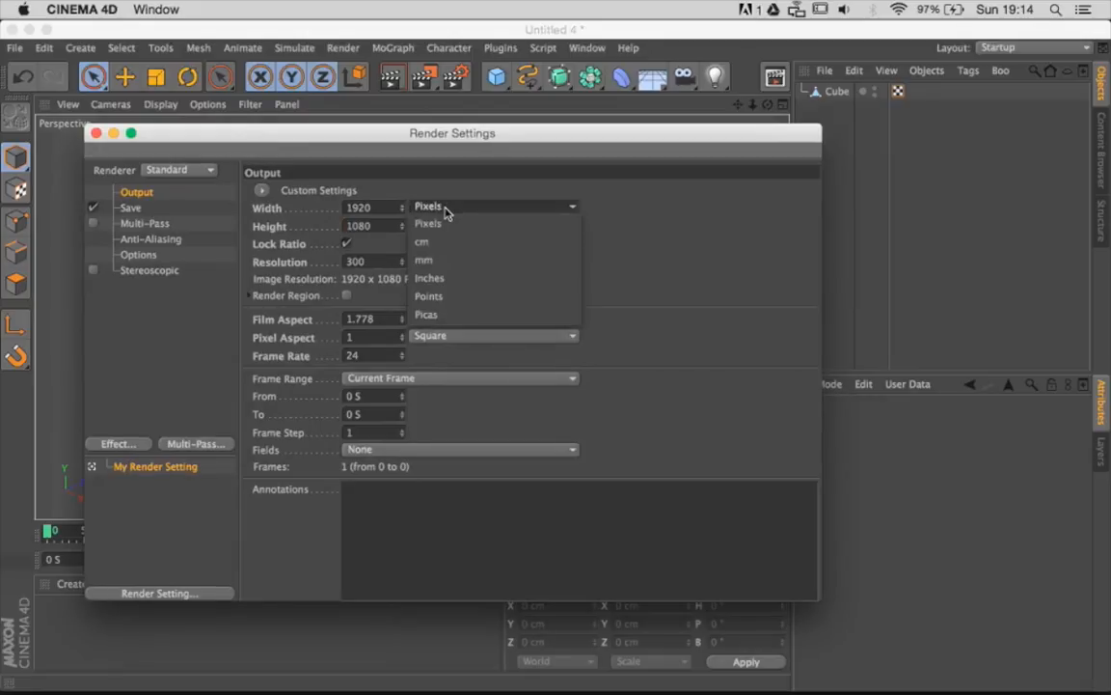
Step: Switch to the Print (Landscape) > A3 preset, 42 x 29.693 cm, keeping centimetres
click(428, 224)
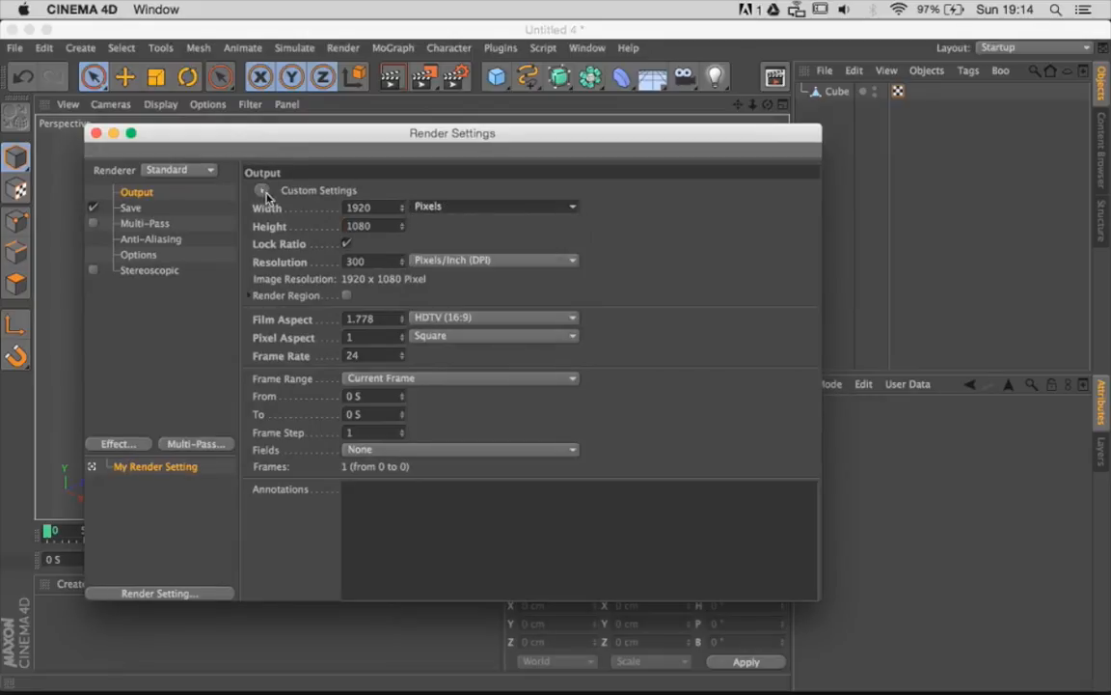
click(262, 191)
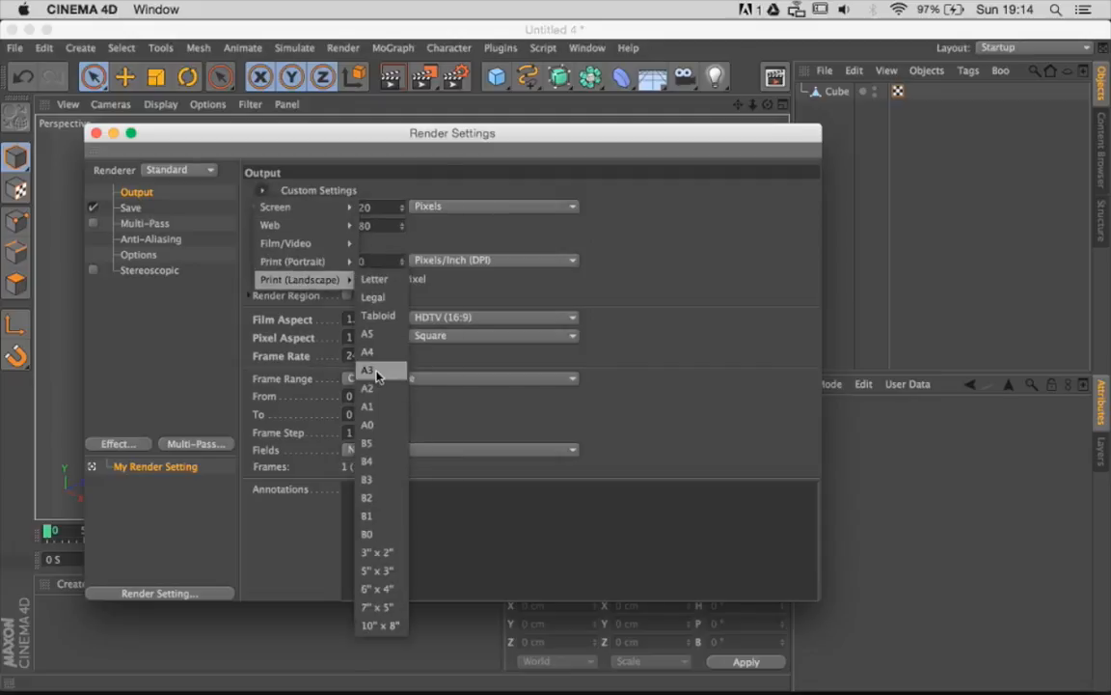
click(366, 370)
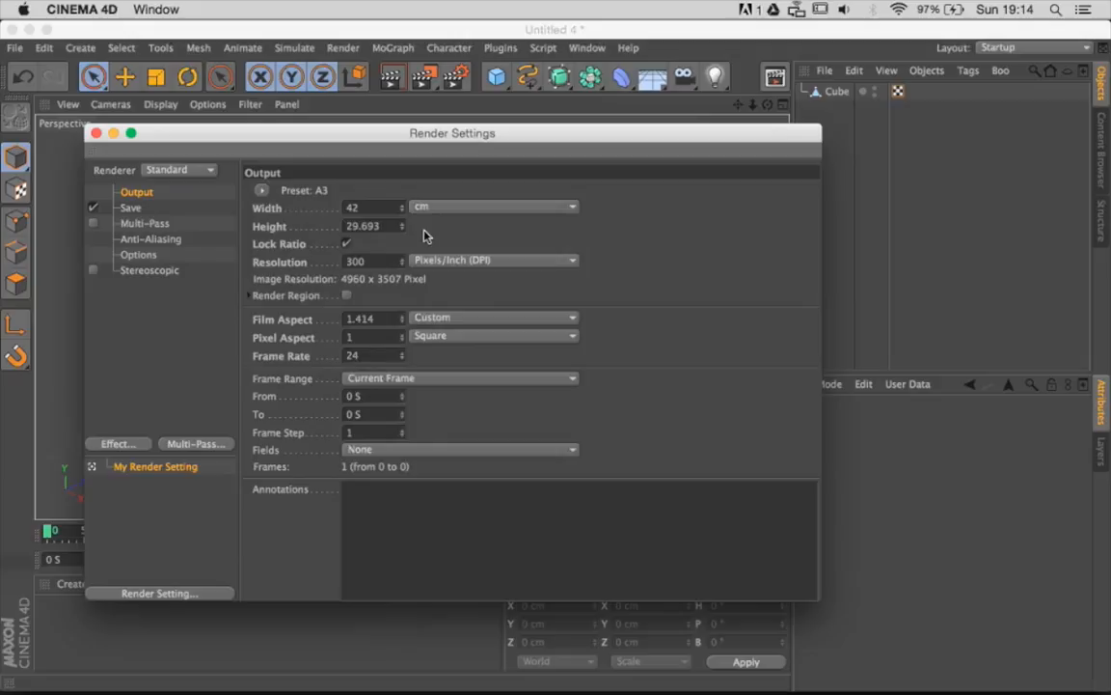
click(494, 207)
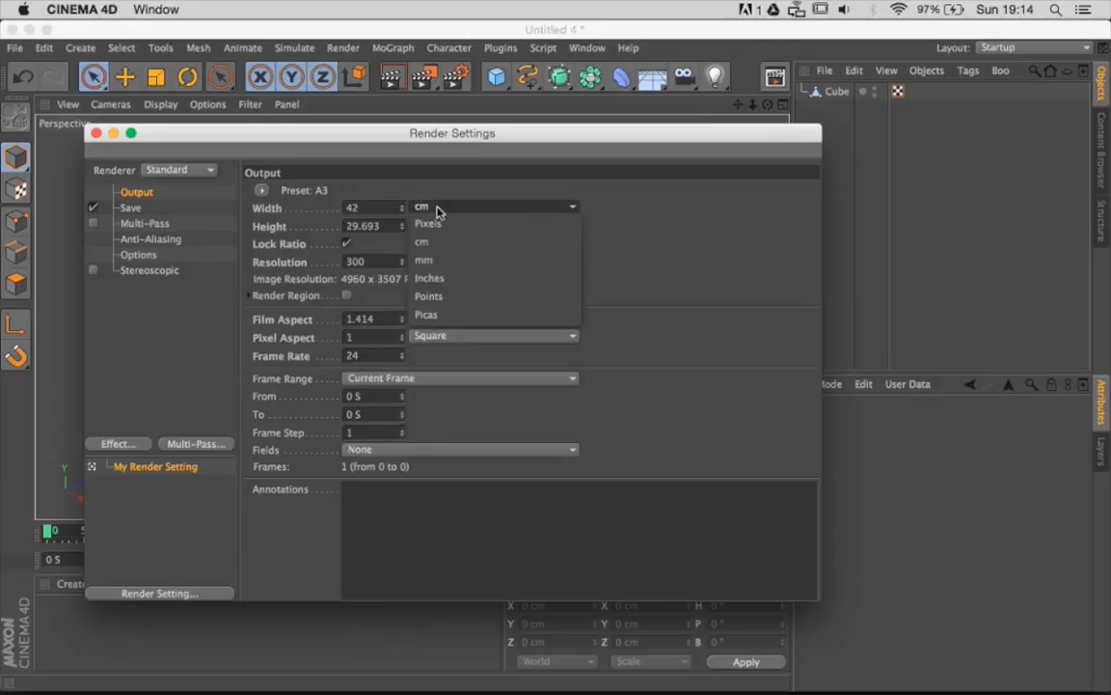
click(420, 242)
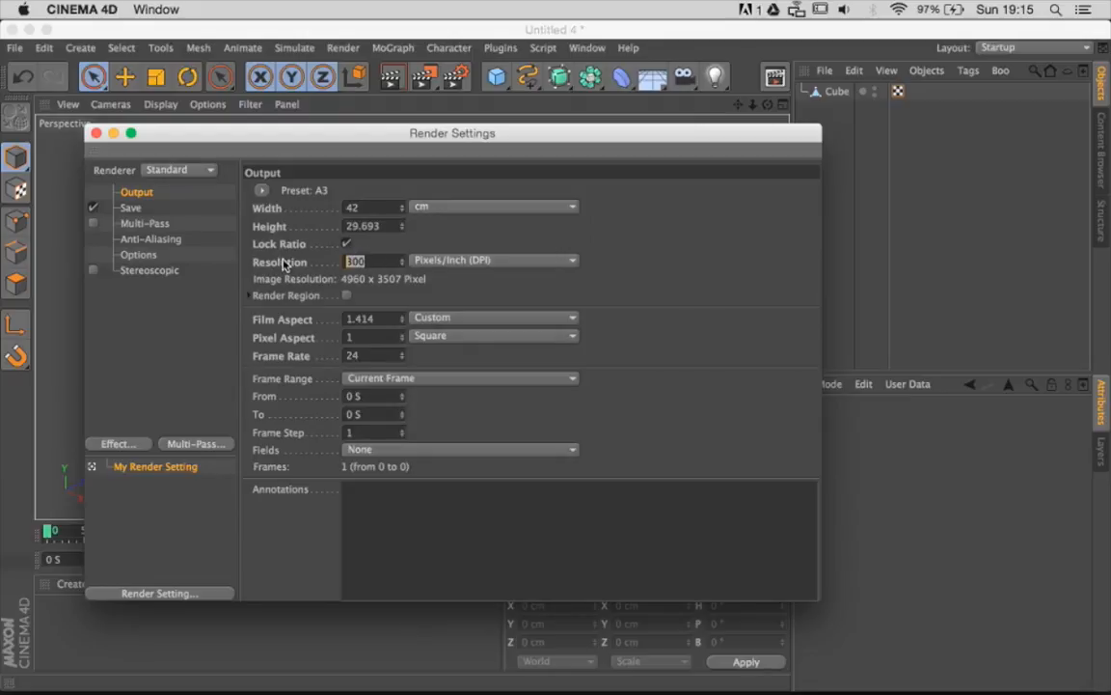
Step: Try 72 and 150 DPI, then return Resolution to 300 for 4960 x 3507 pixels
text(72)
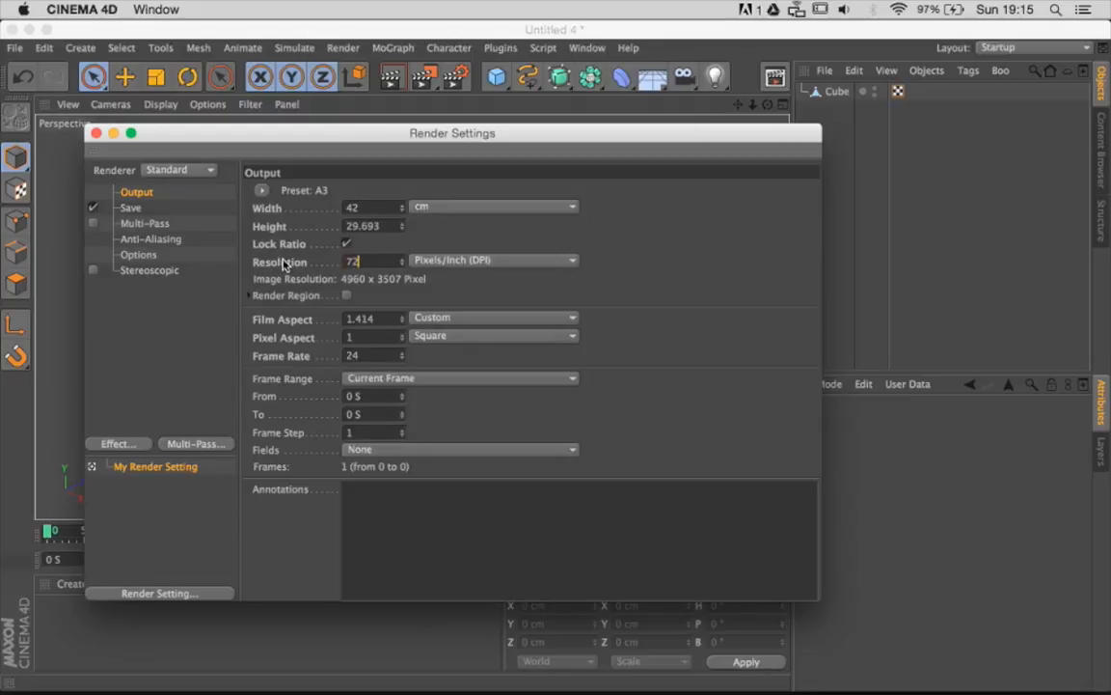
text(72)
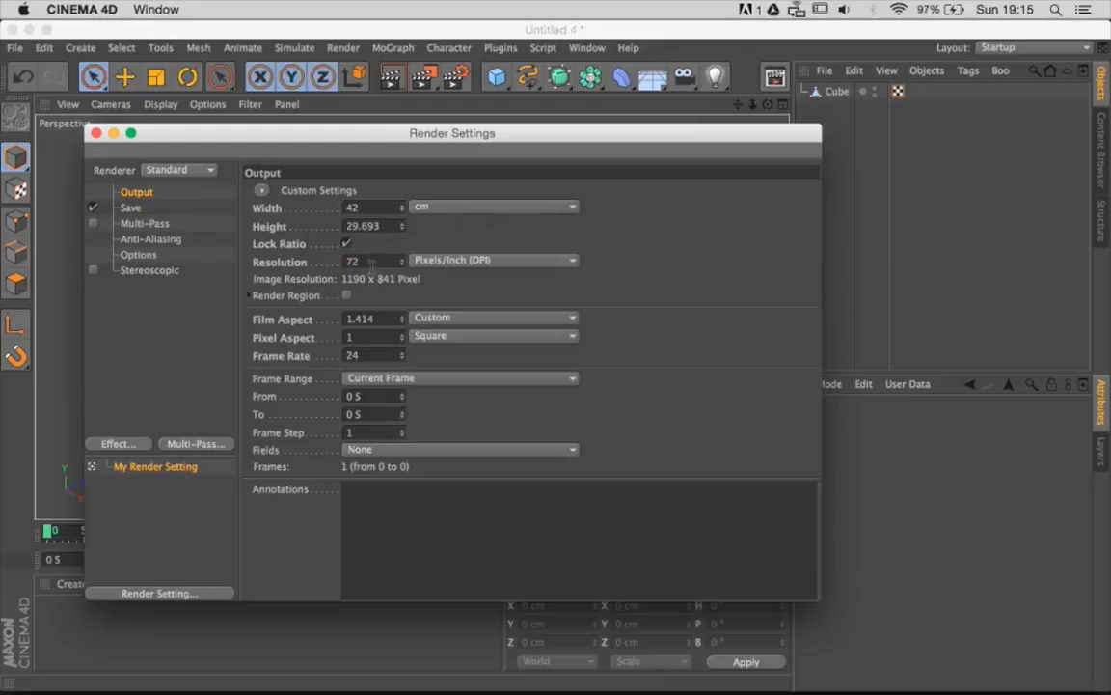
text(150)
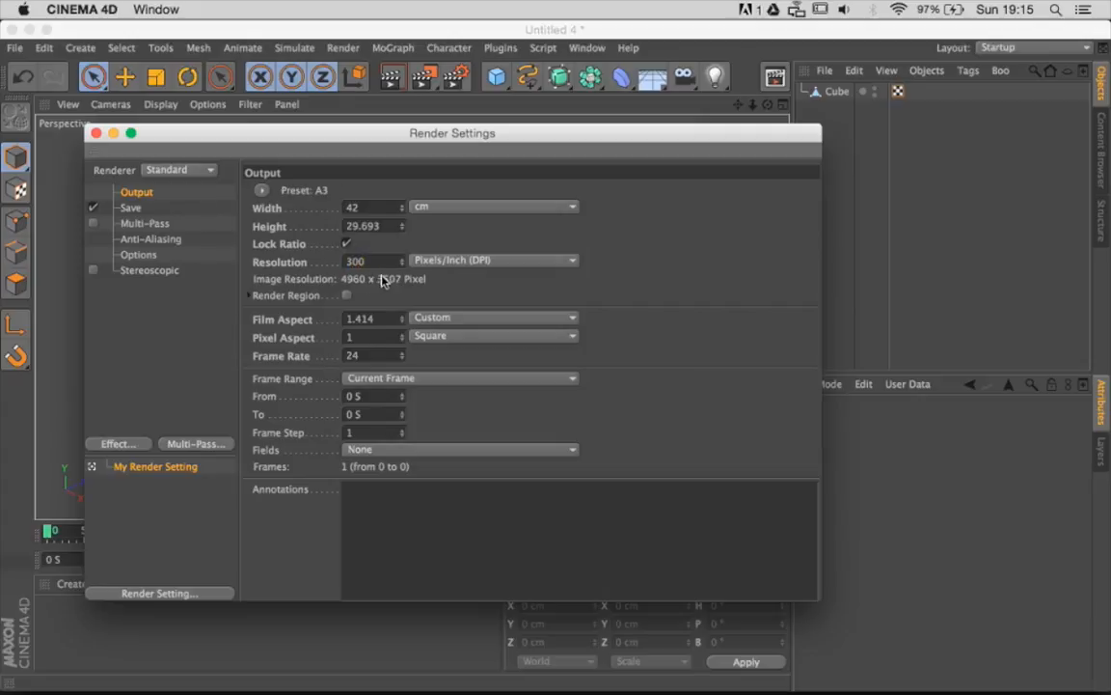
mouse_move(351, 292)
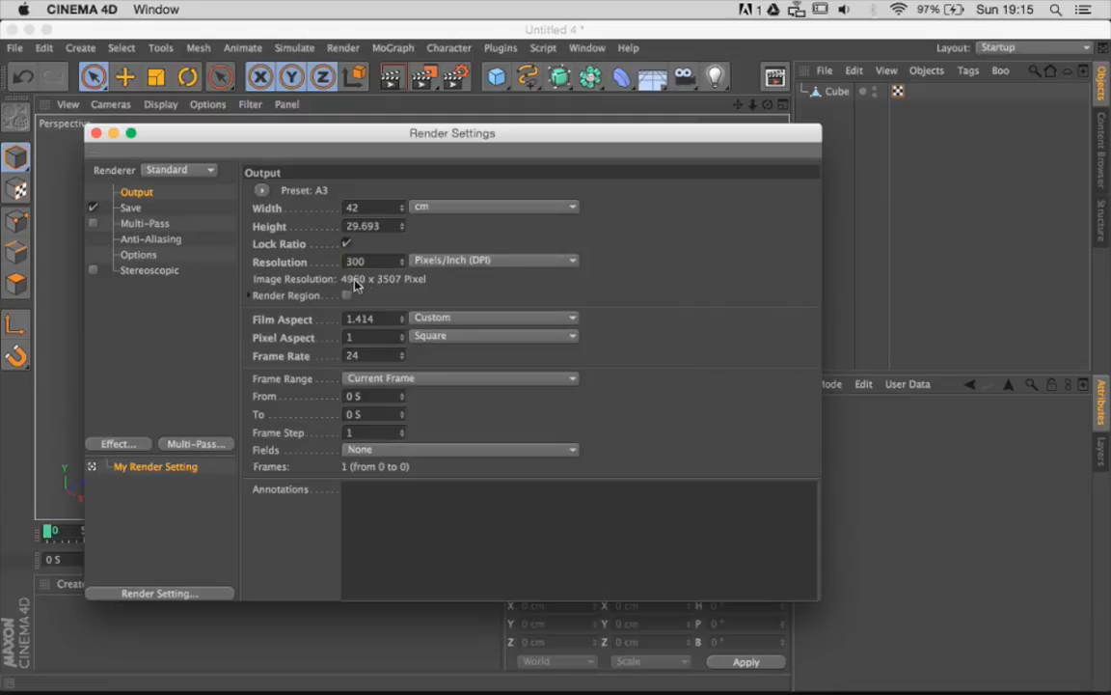
mouse_move(288, 293)
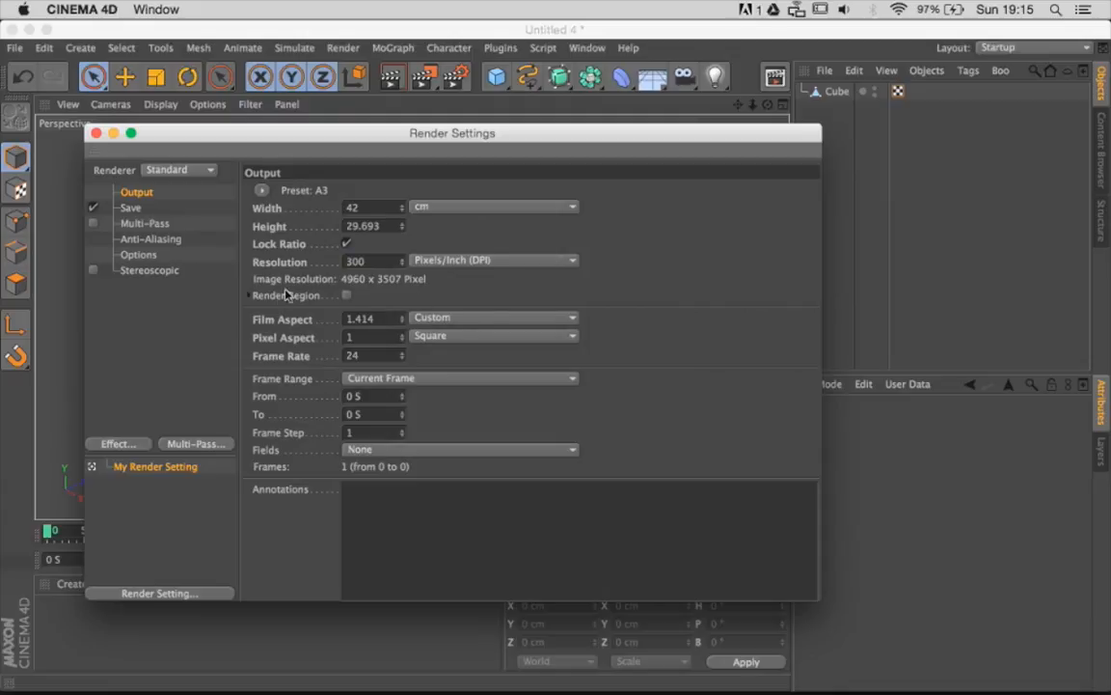
click(363, 262)
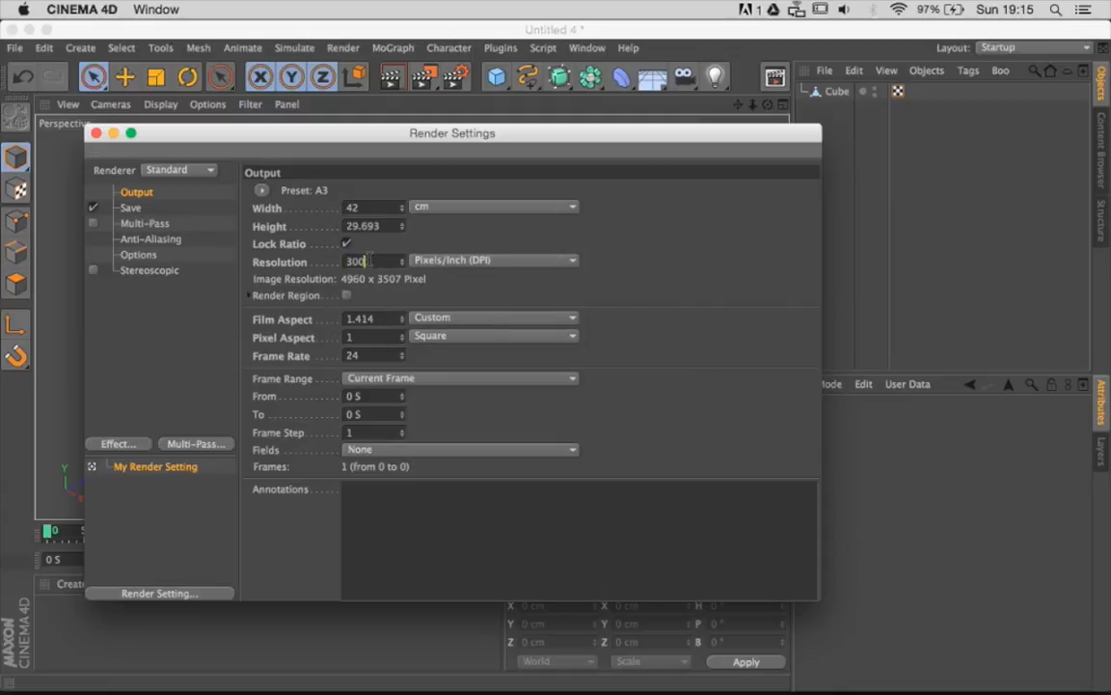
drag(452, 132, 591, 311)
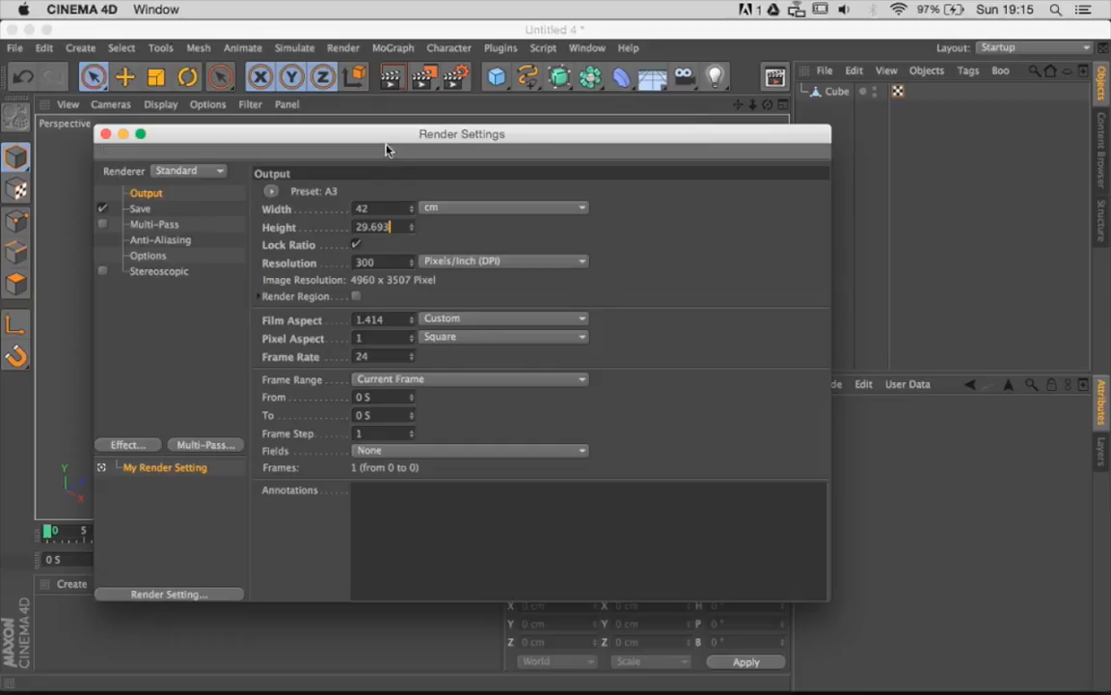
mouse_move(386, 258)
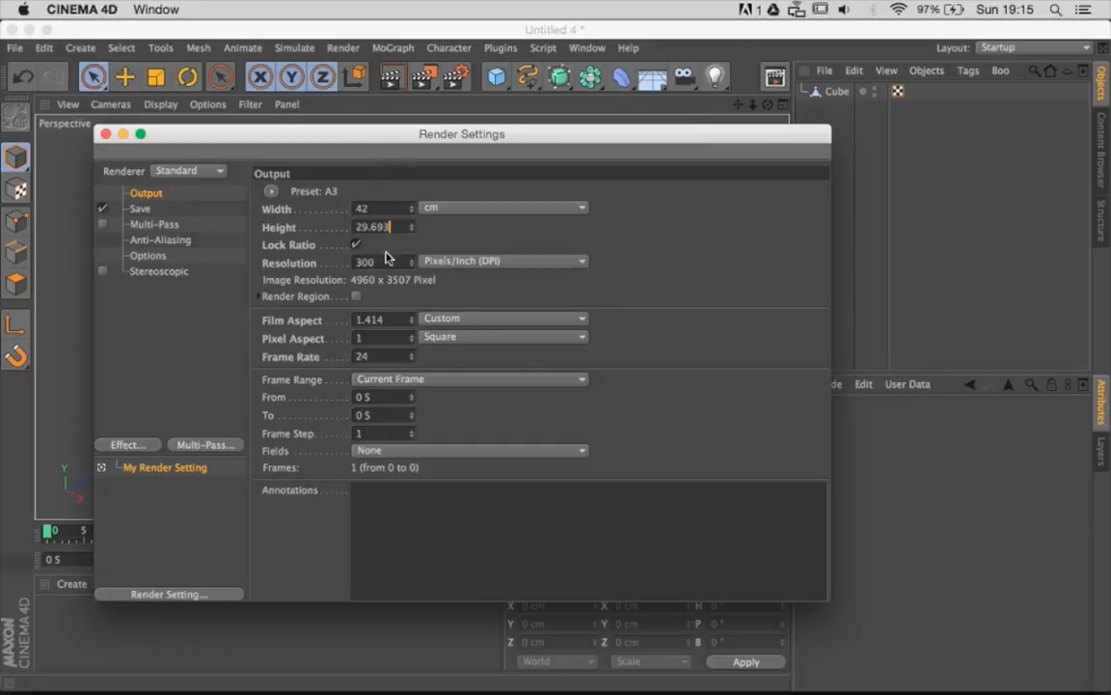
Step: Reset the output to the Screen > 800 x 600 preset at 72 DPI
click(270, 191)
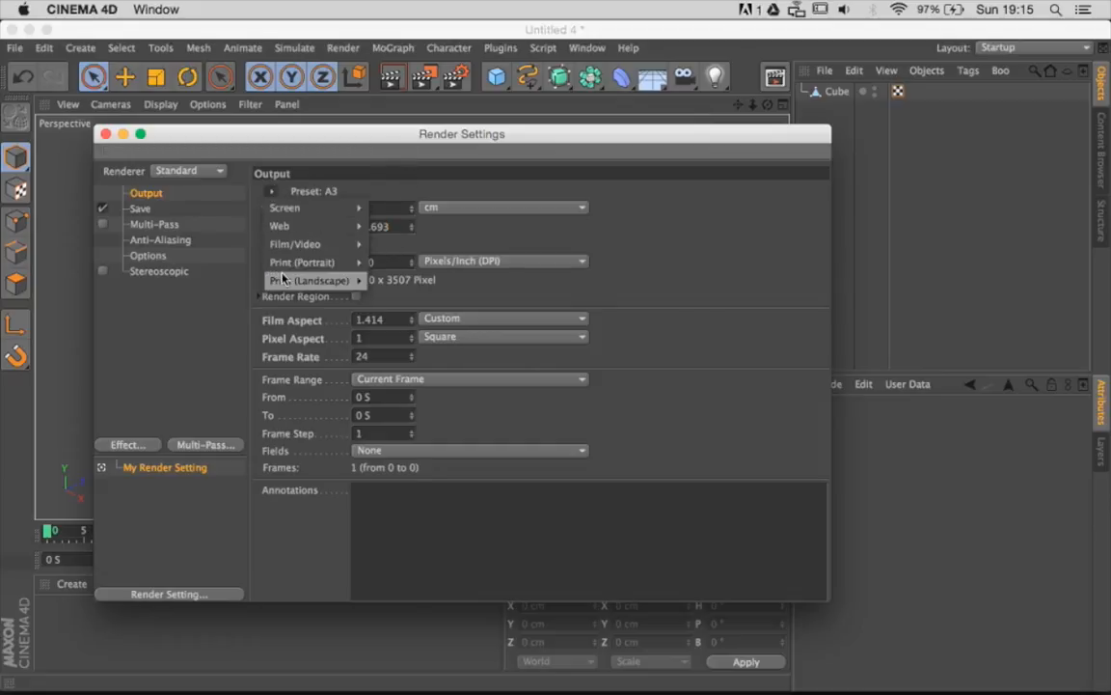
click(285, 208)
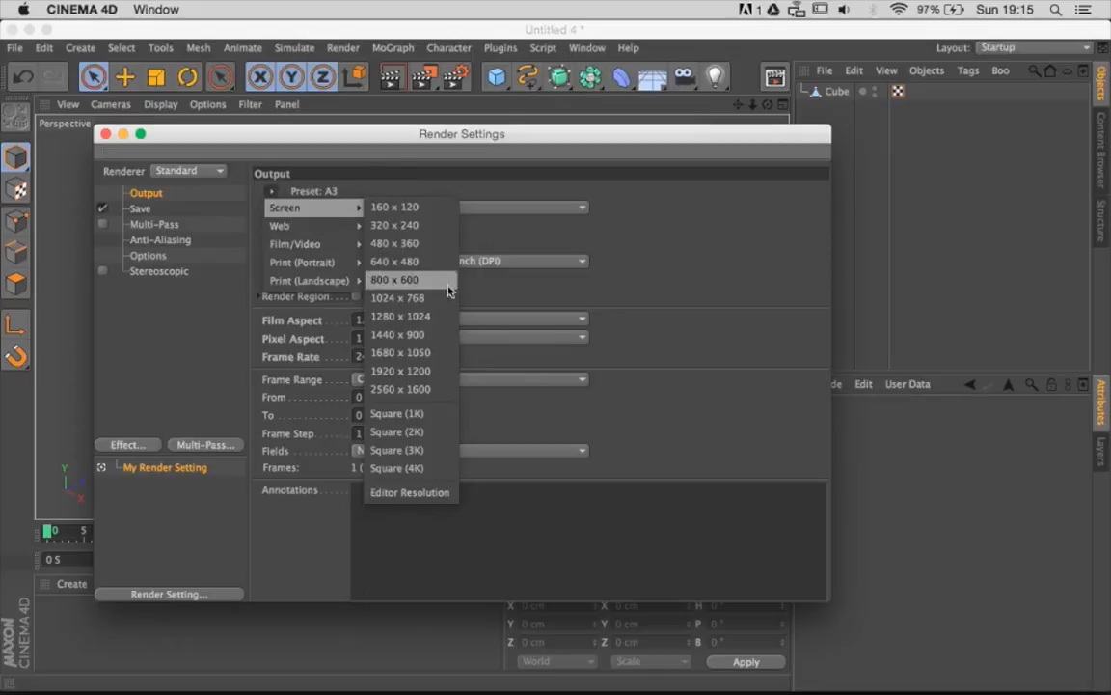
click(393, 278)
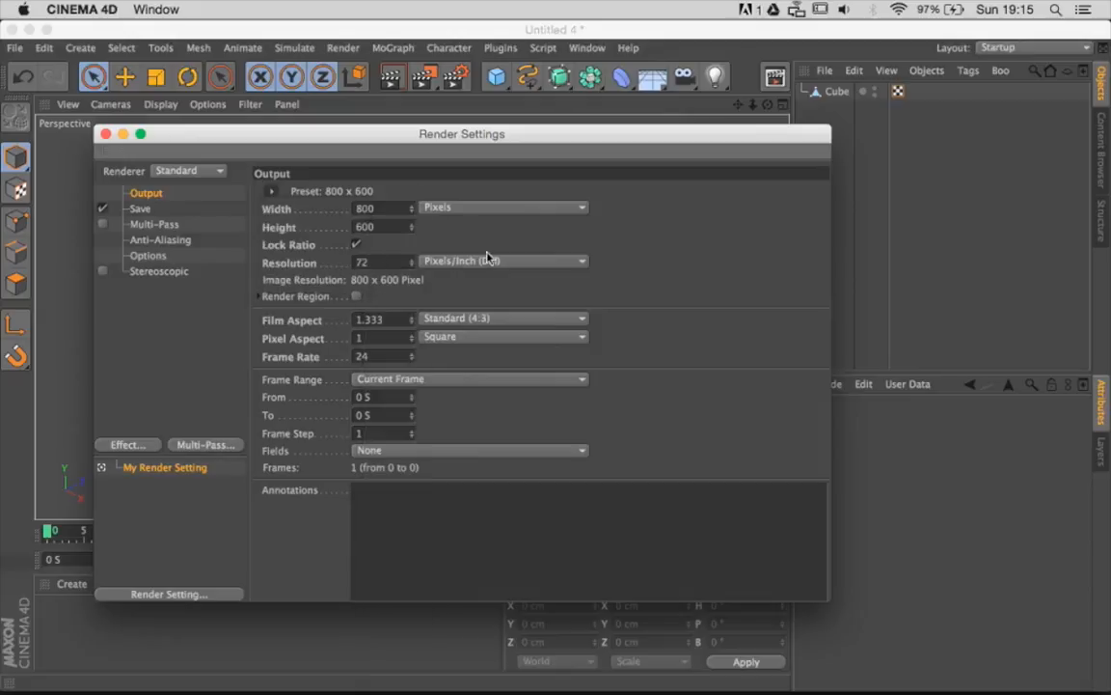
mouse_move(591, 255)
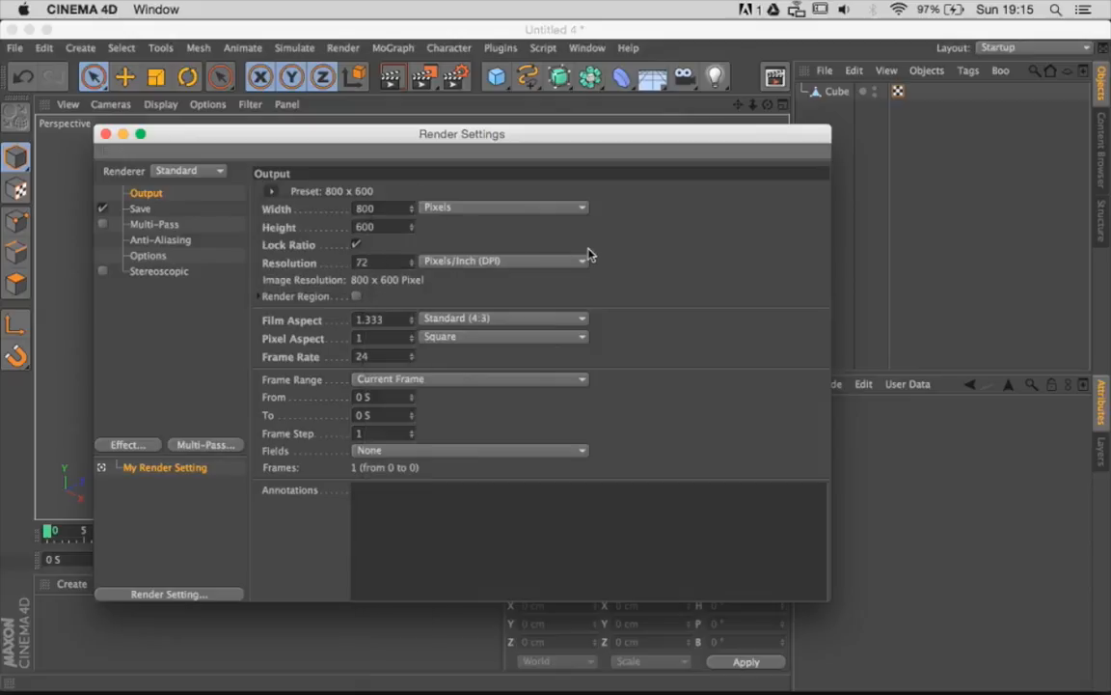